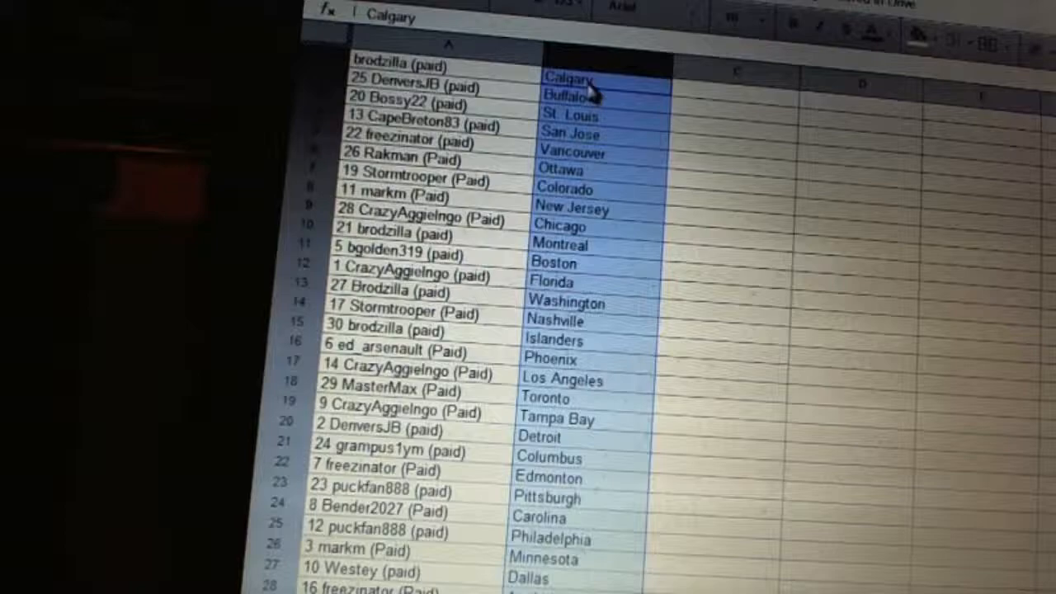
{"action": "scroll", "scroll_direction": "down", "scroll_amount": 3}
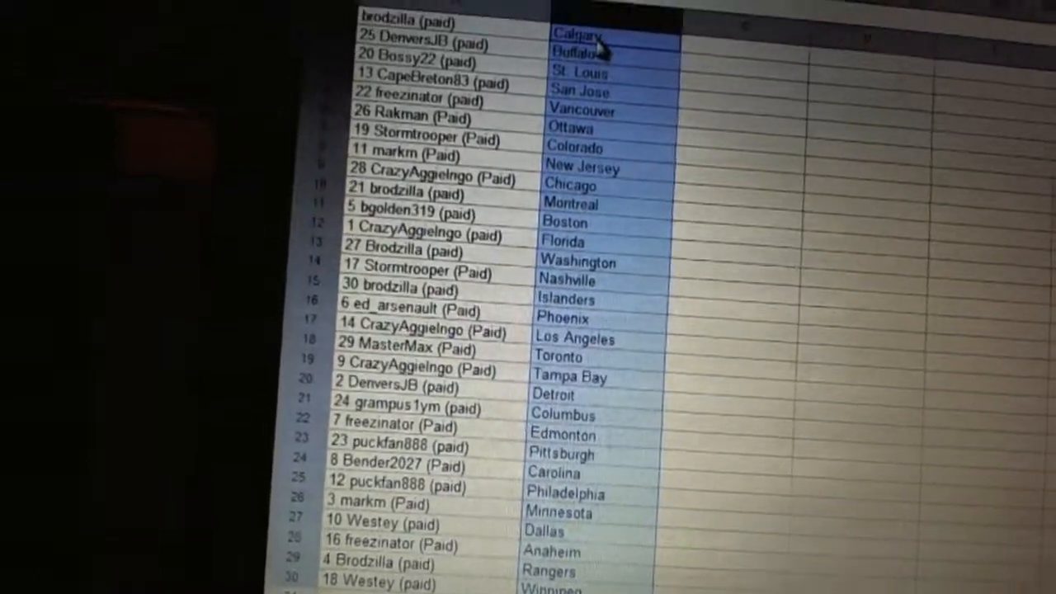
{"action": "scroll", "scroll_direction": "down", "scroll_amount": 3}
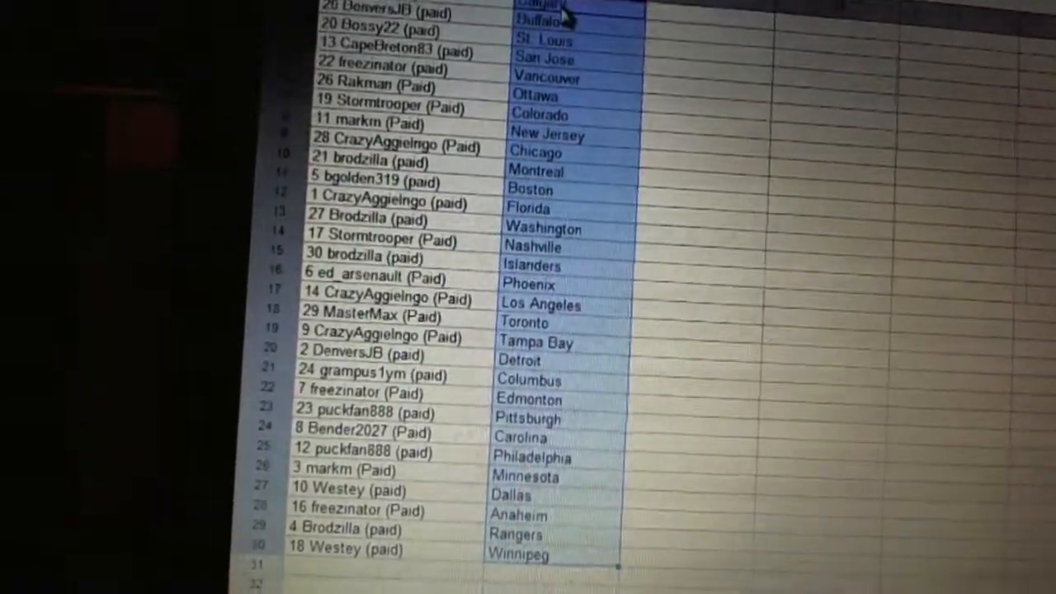